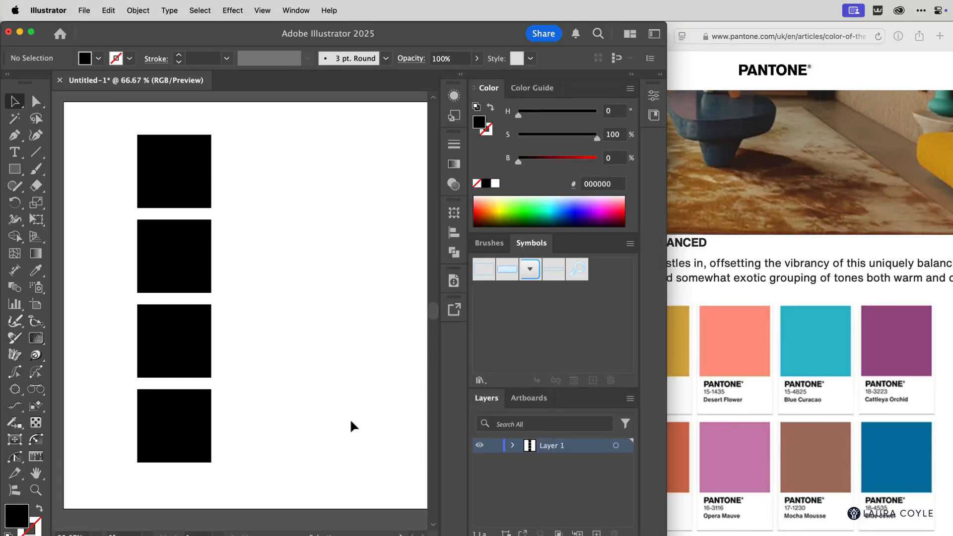
mouse_move(217, 226)
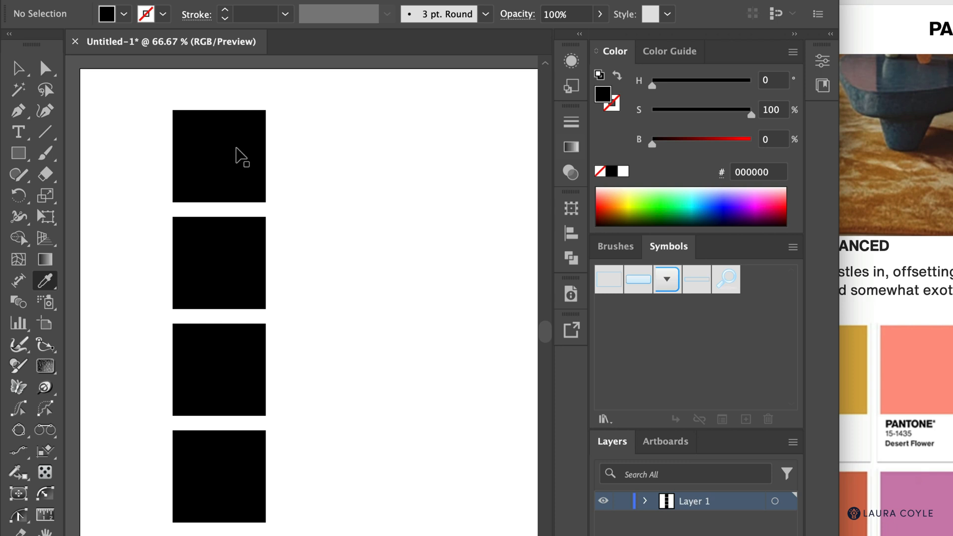
- Select the top square so it can take the coral Desert Flower colour
click(218, 156)
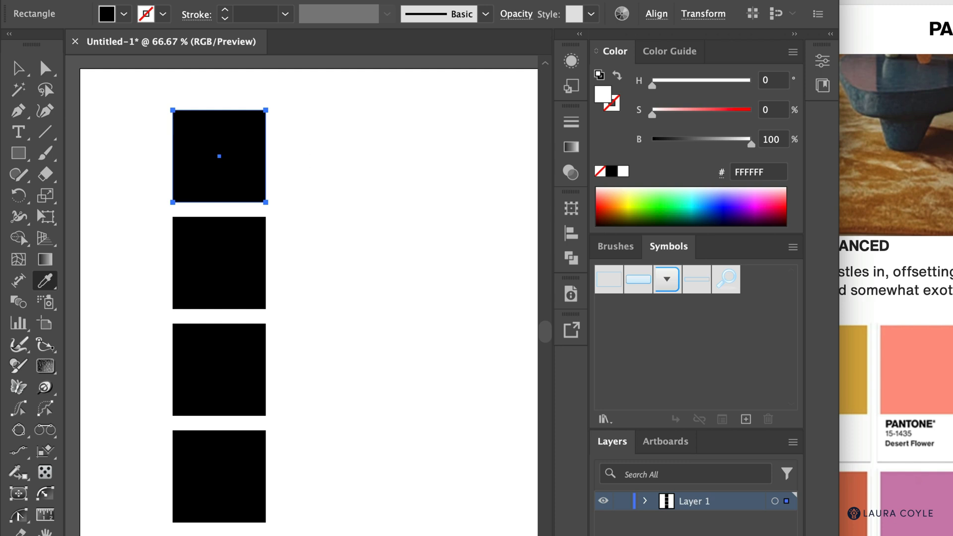
mouse_move(424, 164)
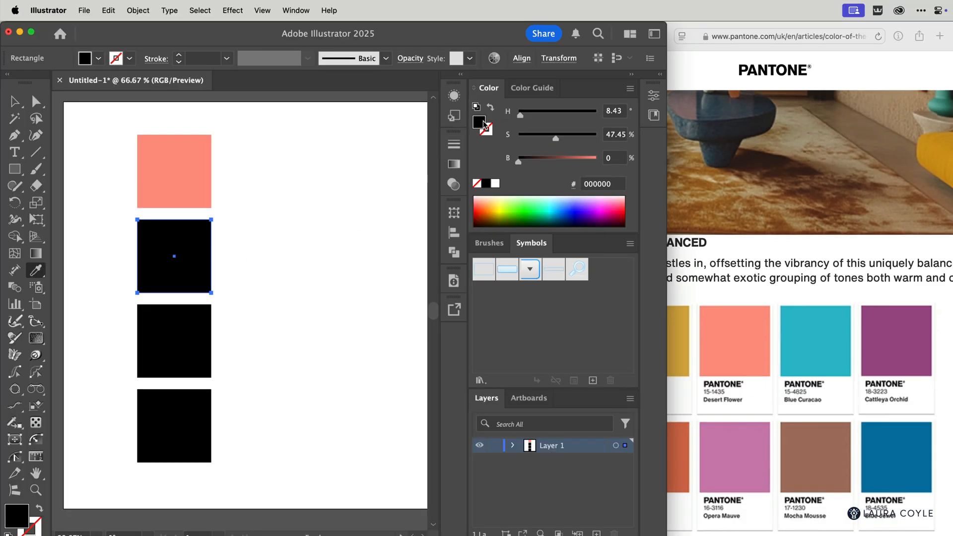
mouse_move(250, 257)
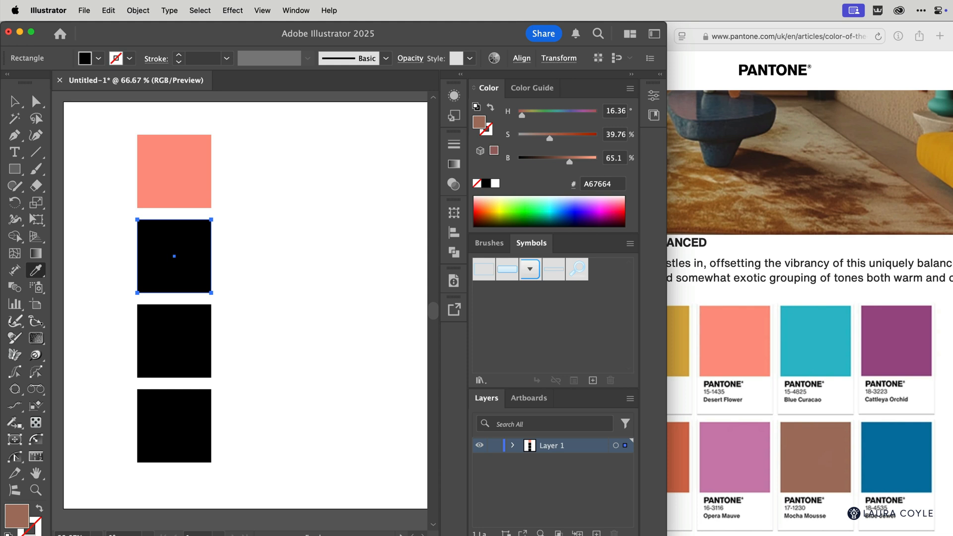
- Sample the brown Mocha Mousse swatch into the second square with the Eyedropper
click(814, 458)
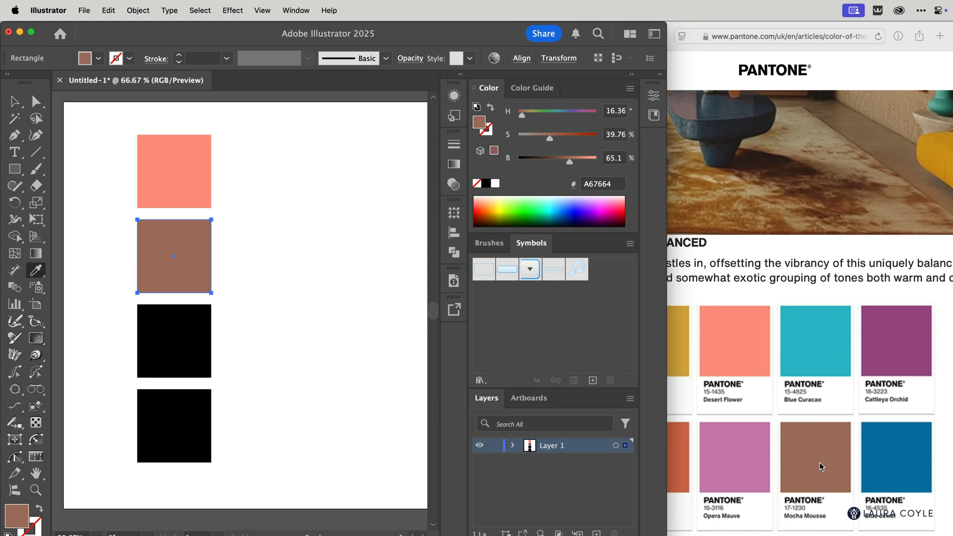
mouse_move(780, 439)
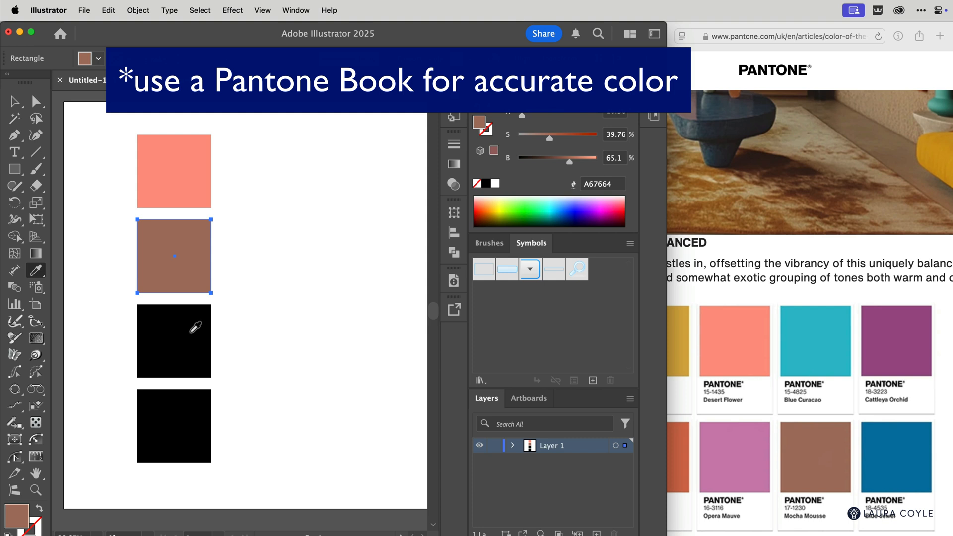
- Select the third square and sample the pink Opera Mauve swatch into it
click(188, 341)
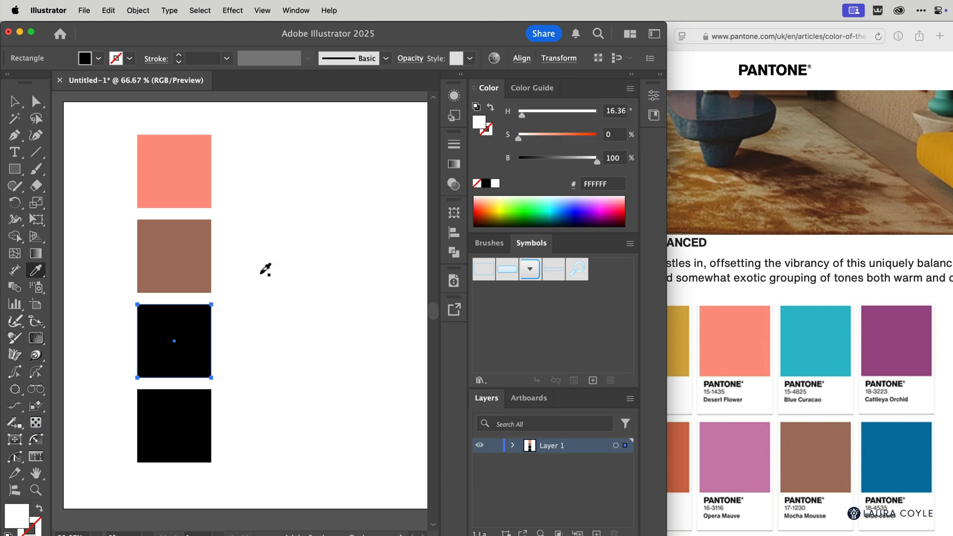
click(734, 456)
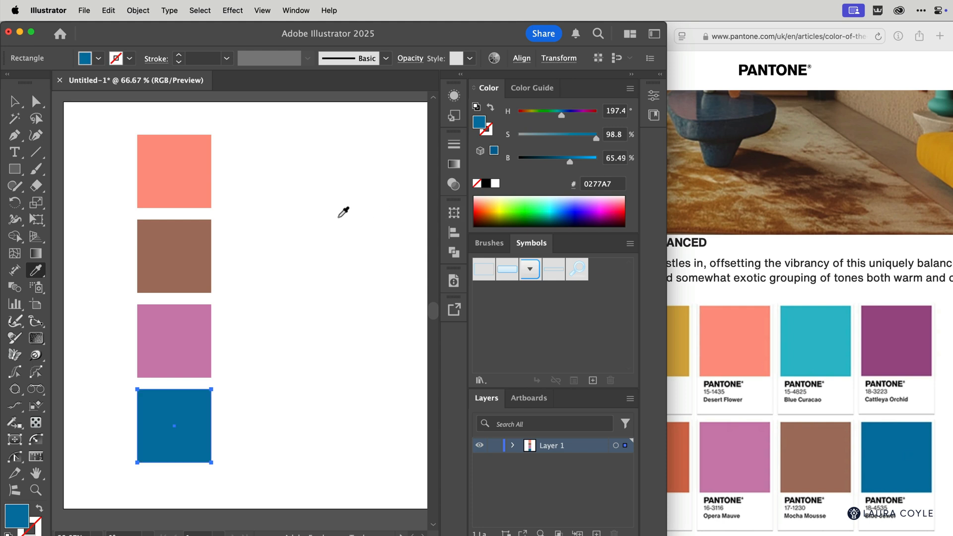
mouse_move(262, 215)
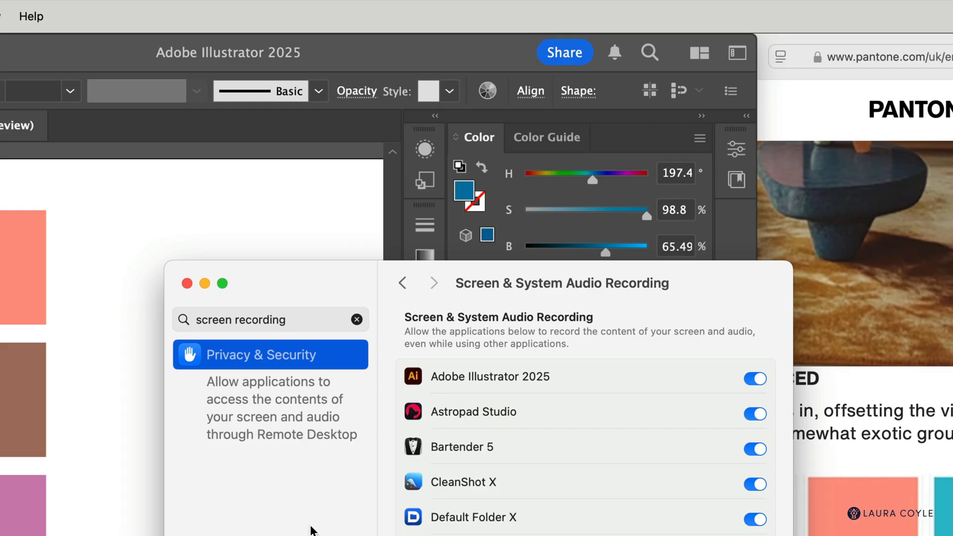
mouse_move(325, 332)
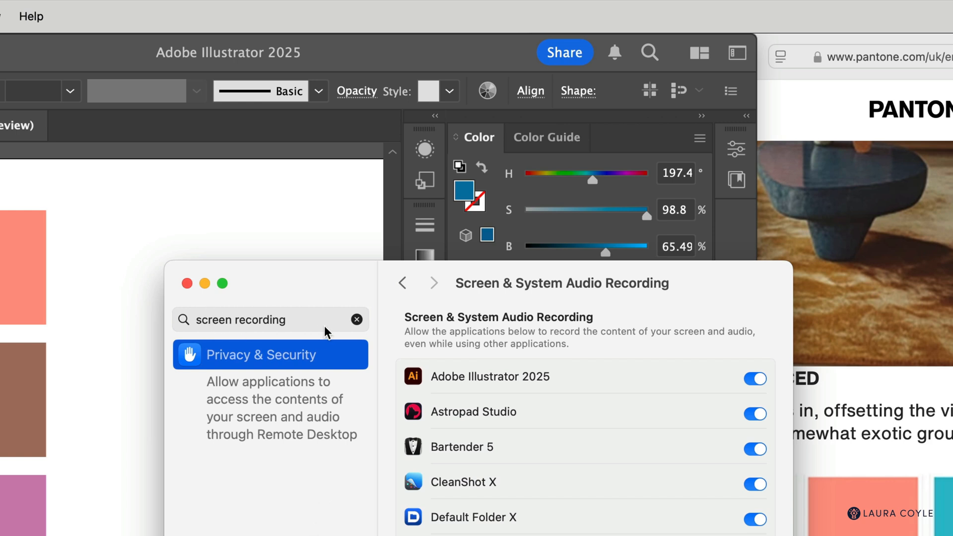
mouse_move(537, 319)
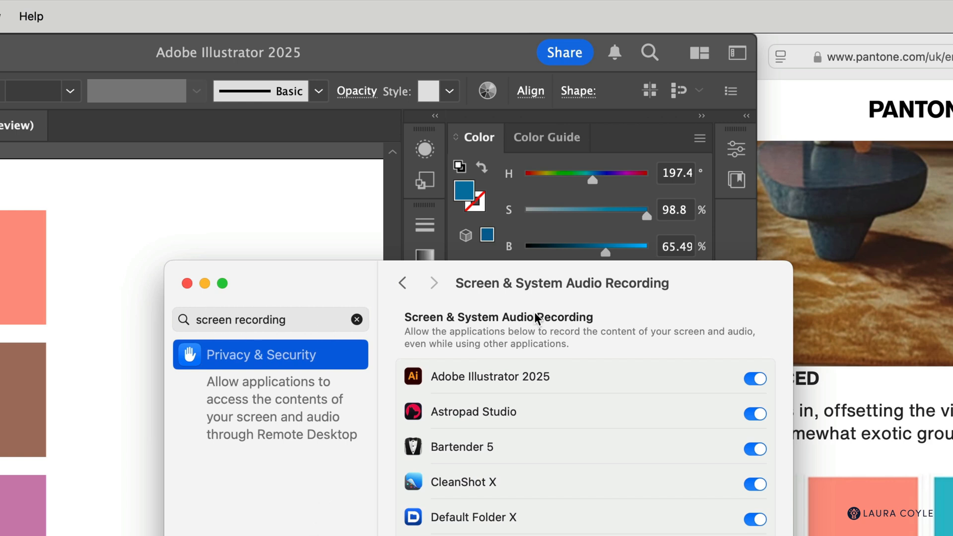
mouse_move(699, 307)
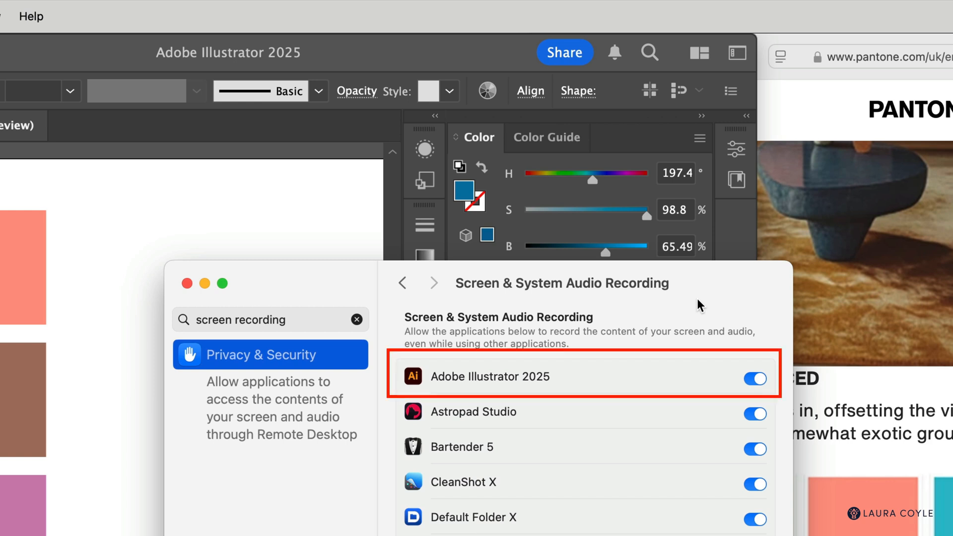
mouse_move(586, 399)
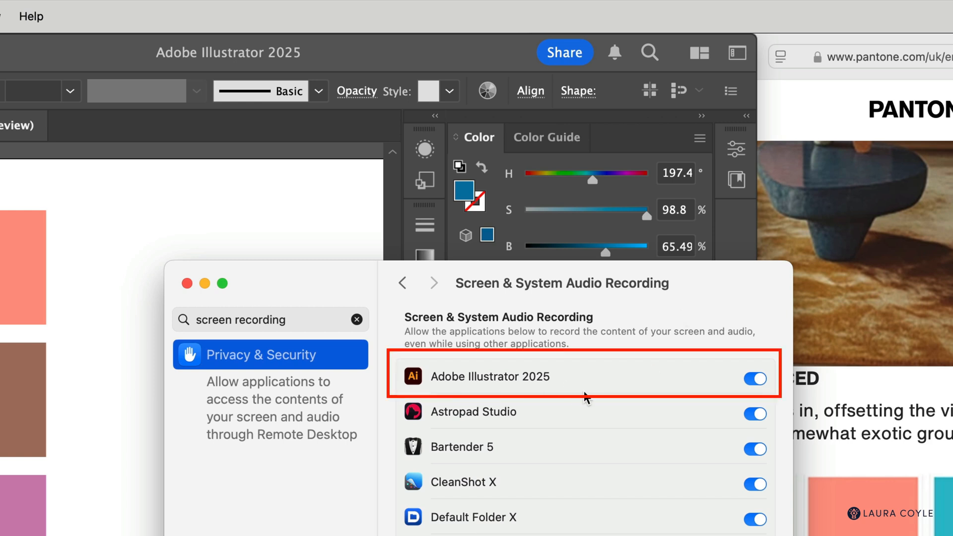
mouse_move(583, 395)
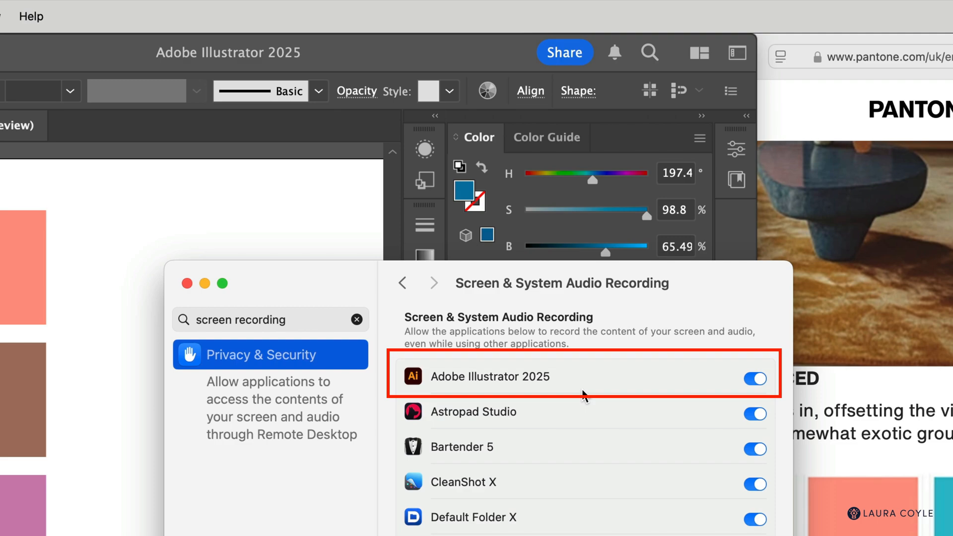